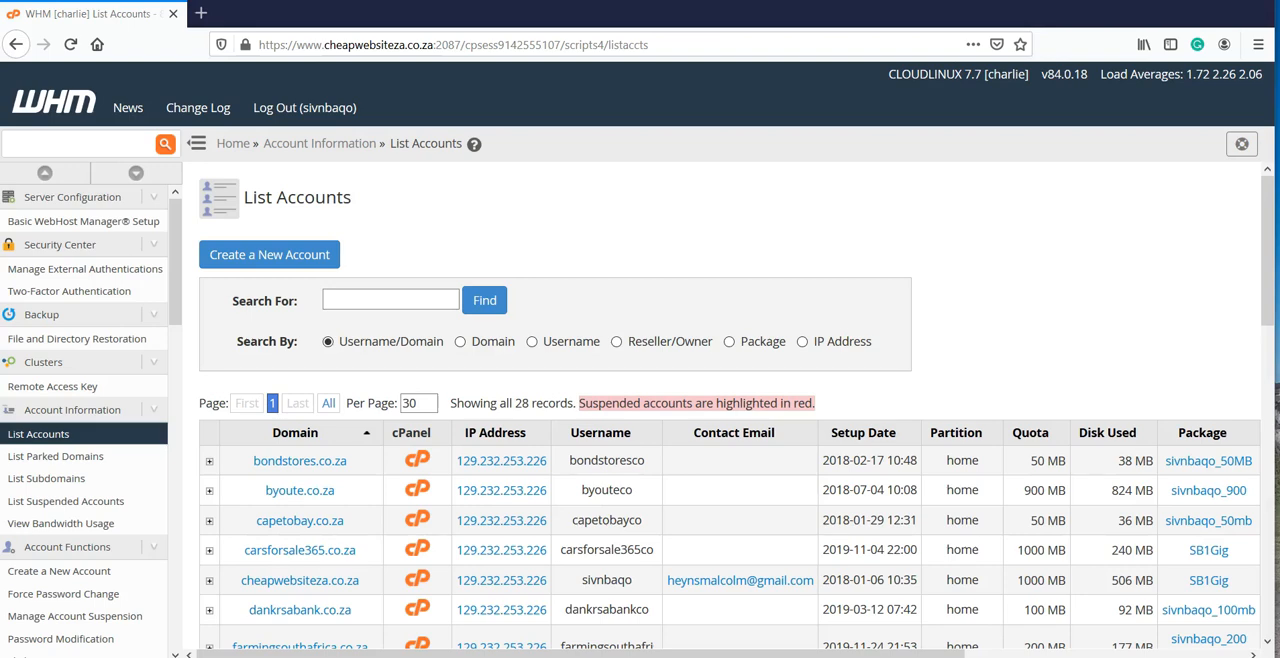
{"action": "mouse_move", "coordinate": [452, 502]}
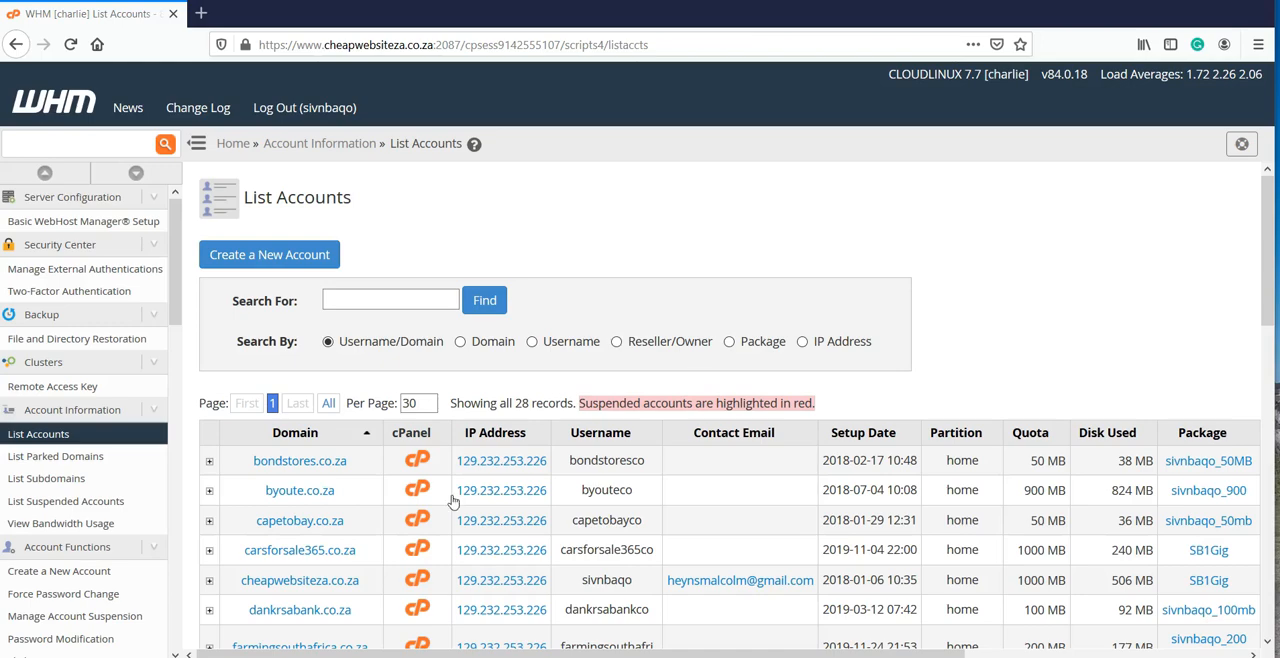
Start creating a new hosting account from the List Accounts page
{"action": "left_click", "coordinate": [268, 254]}
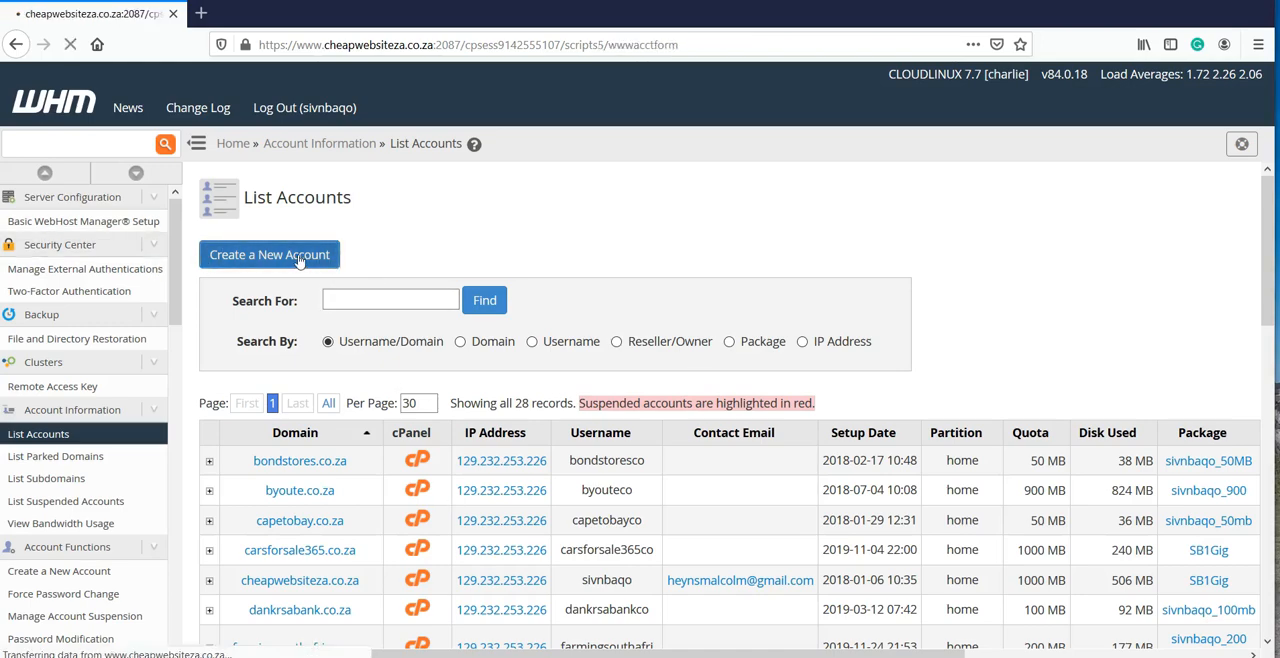
Fill in domain lovemoresults.co.za, username lovemoresultsco and a matching Strong (75/100) password
{"action": "left_click", "coordinate": [268, 254]}
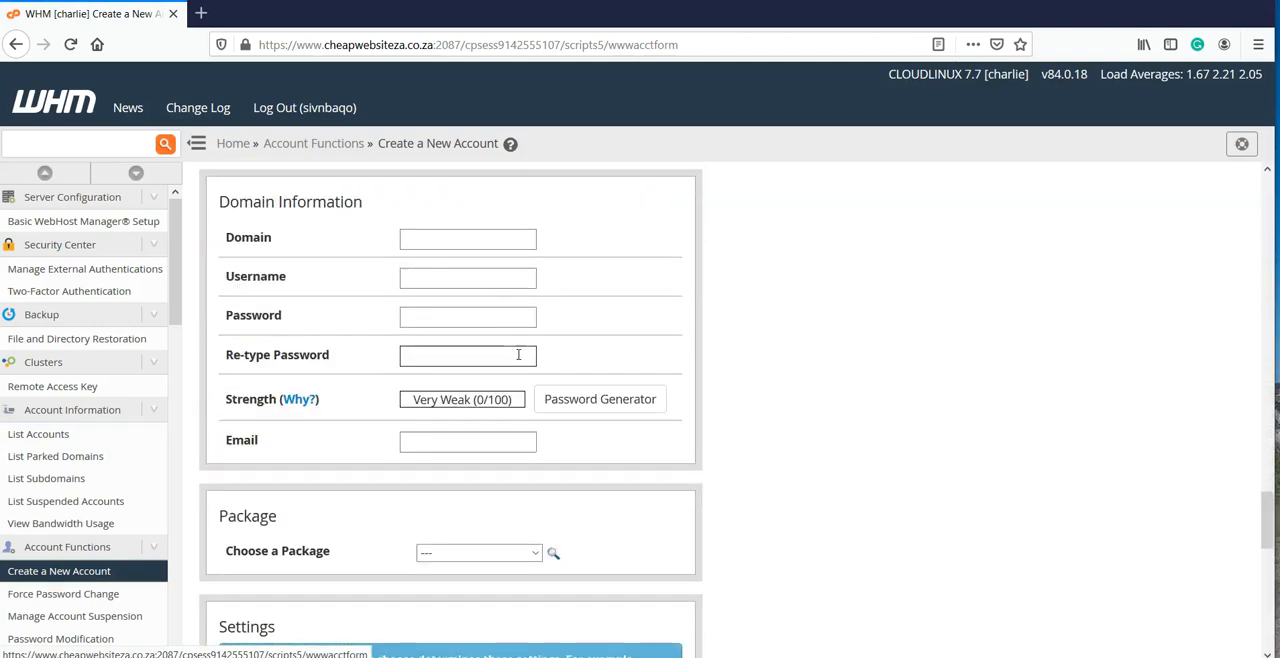
{"action": "type", "text": "lovemoresuits.co.za"}
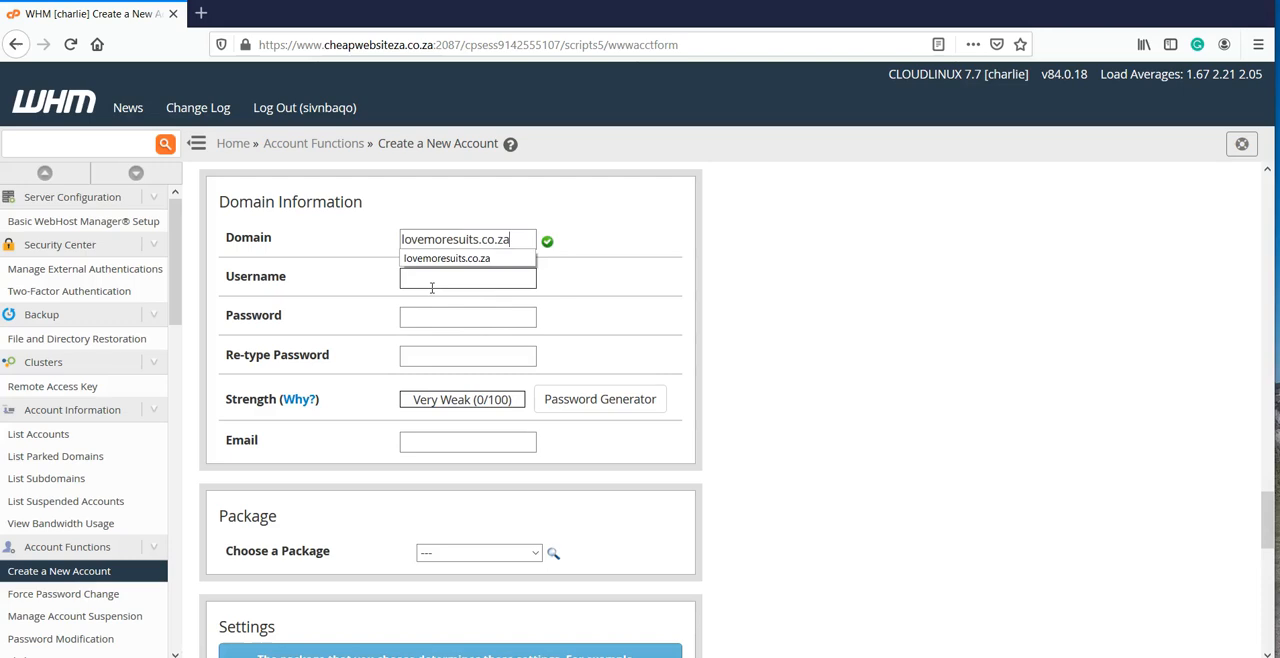
{"action": "type", "text": "lovemoresuitsco"}
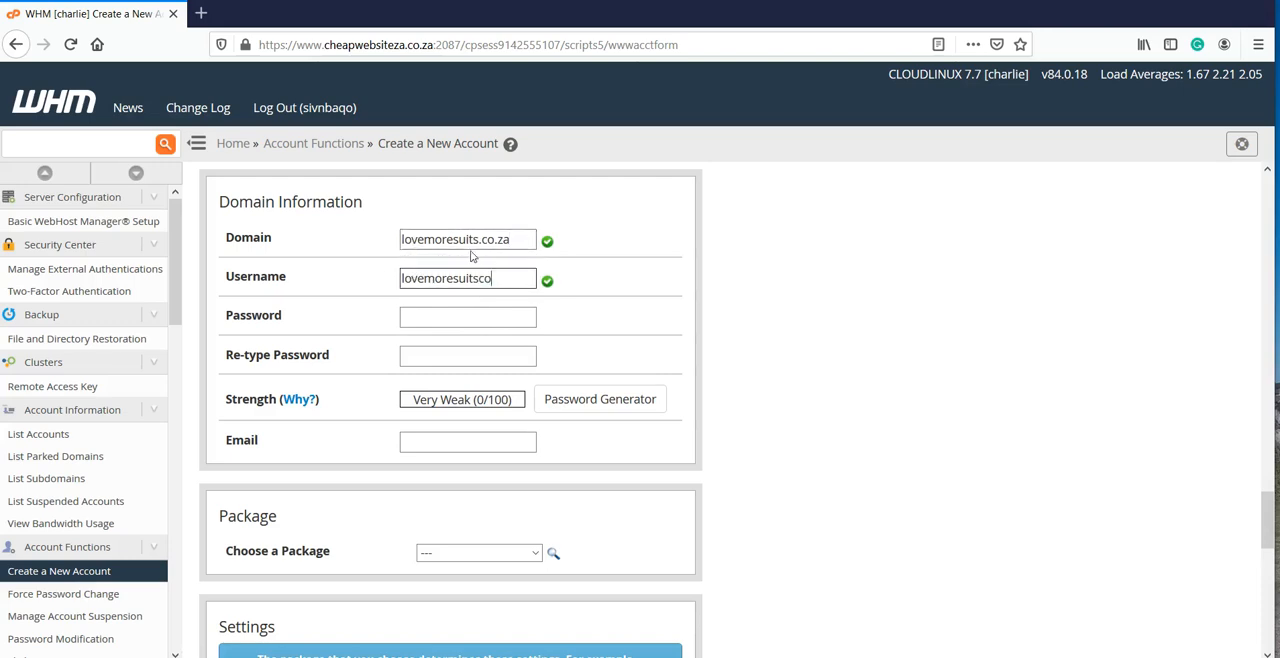
{"action": "left_click", "coordinate": [468, 316]}
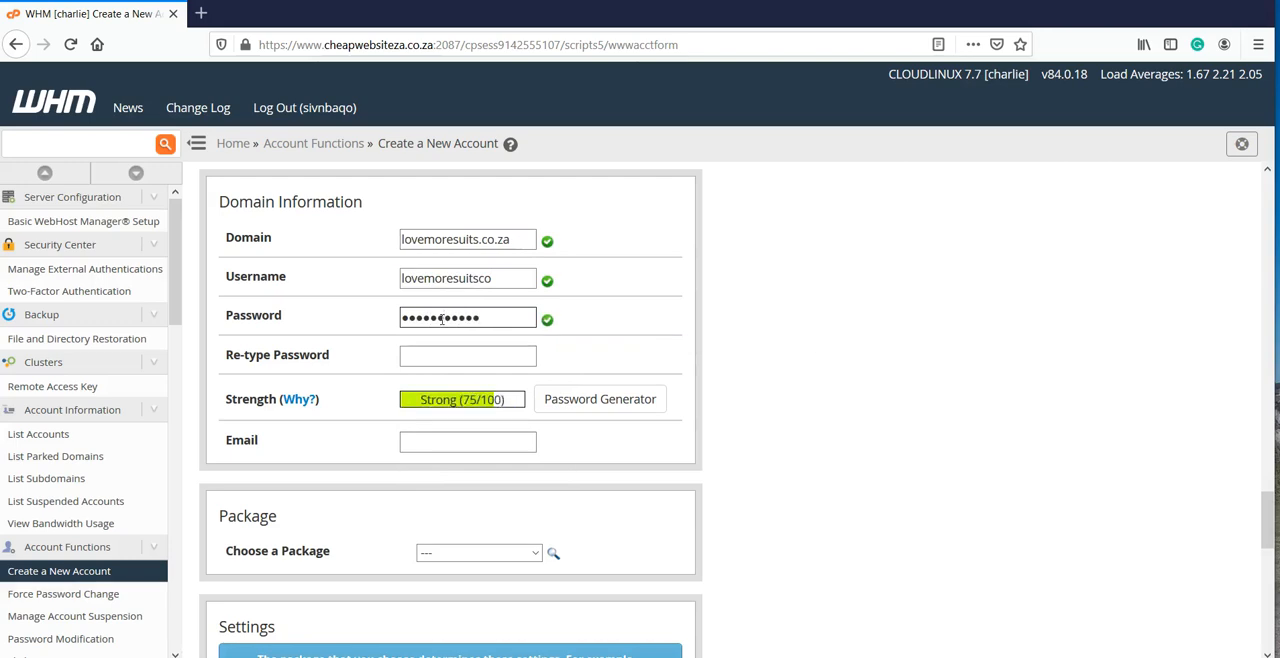
{"action": "type", "text": "••"}
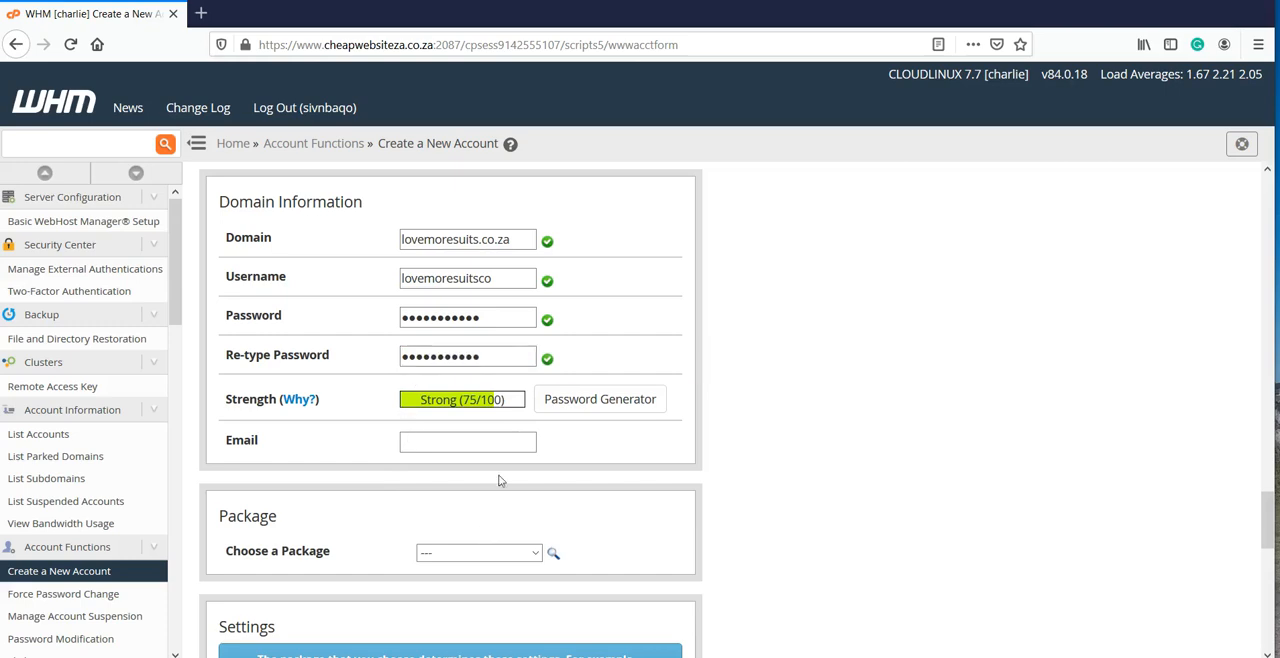
{"action": "scroll", "scroll_direction": "down", "scroll_amount": 3}
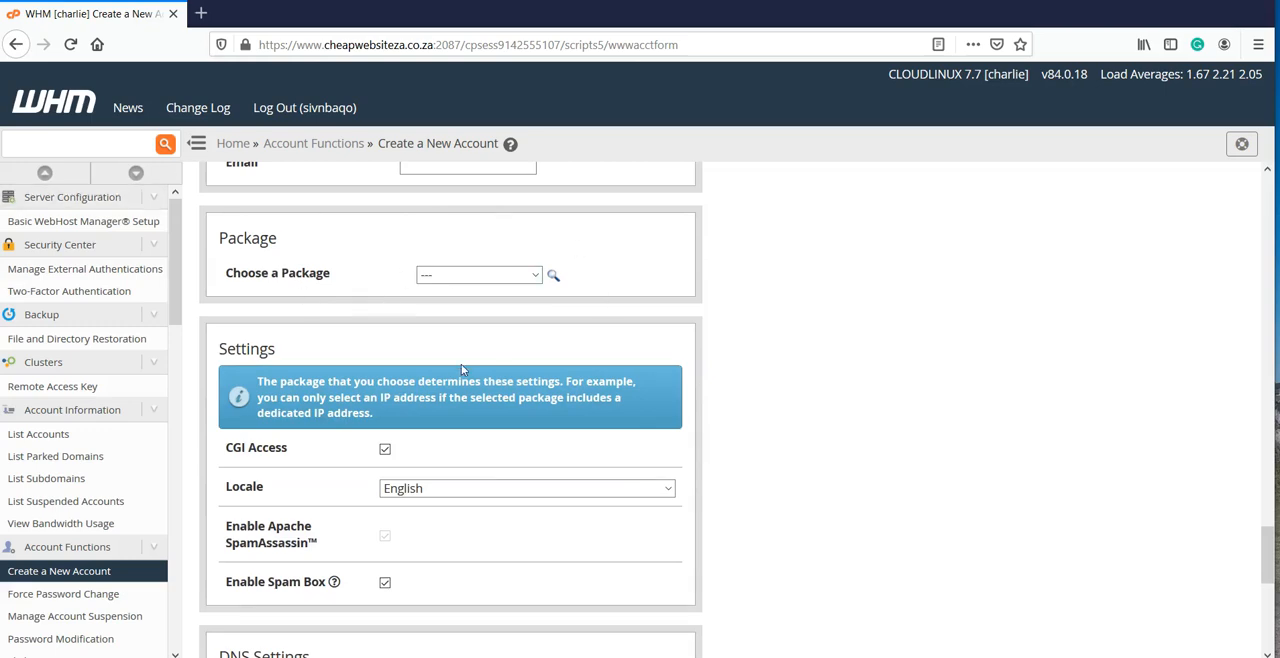
{"action": "mouse_move", "coordinate": [530, 268]}
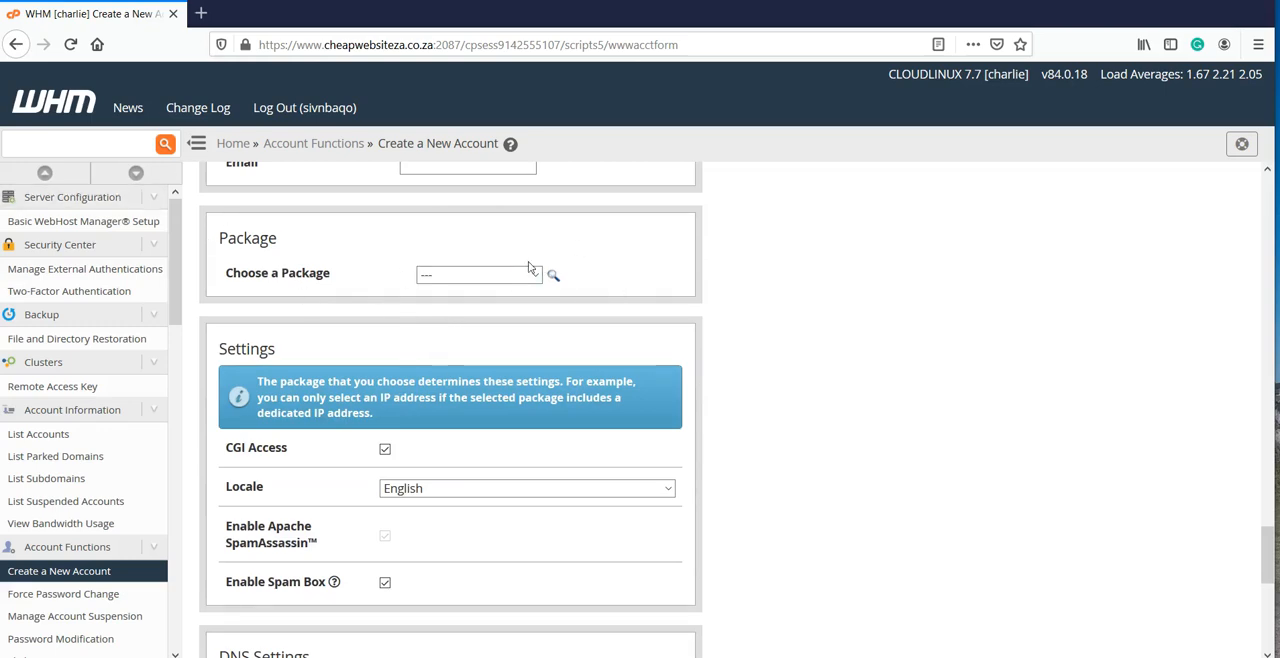
Choose a hosting package, create the account, and dismiss Firefox's save-login prompt
{"action": "left_click", "coordinate": [478, 274]}
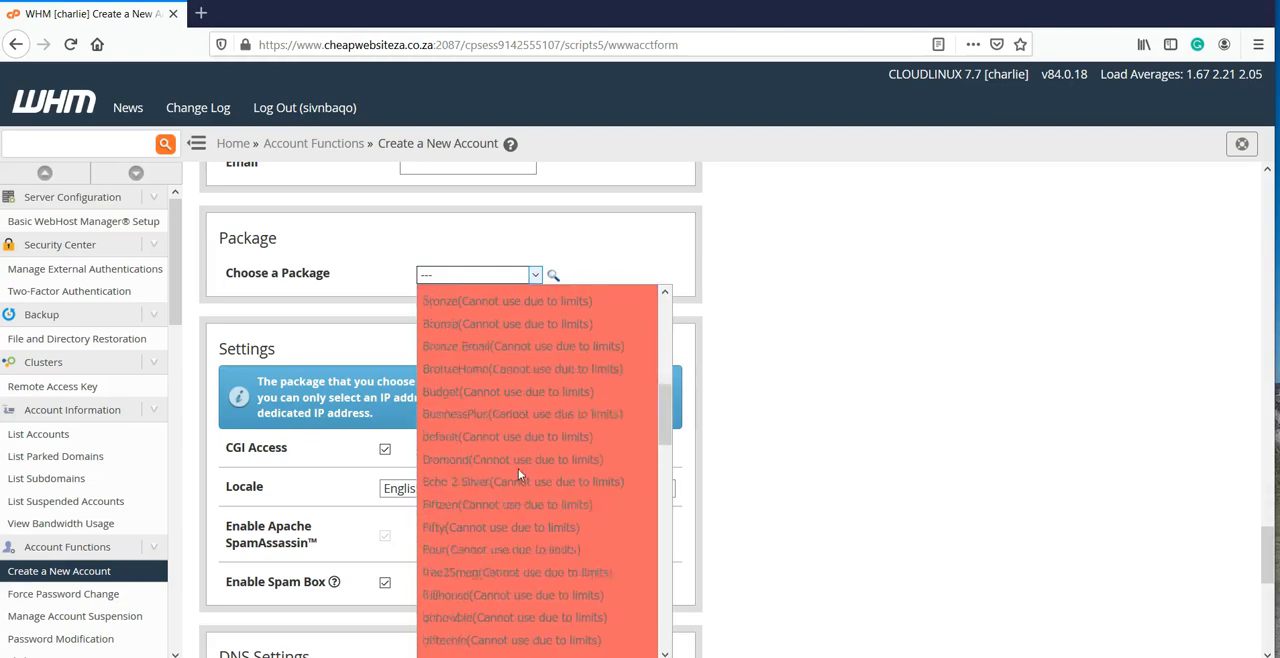
{"action": "scroll", "scroll_direction": "down", "scroll_amount": 3}
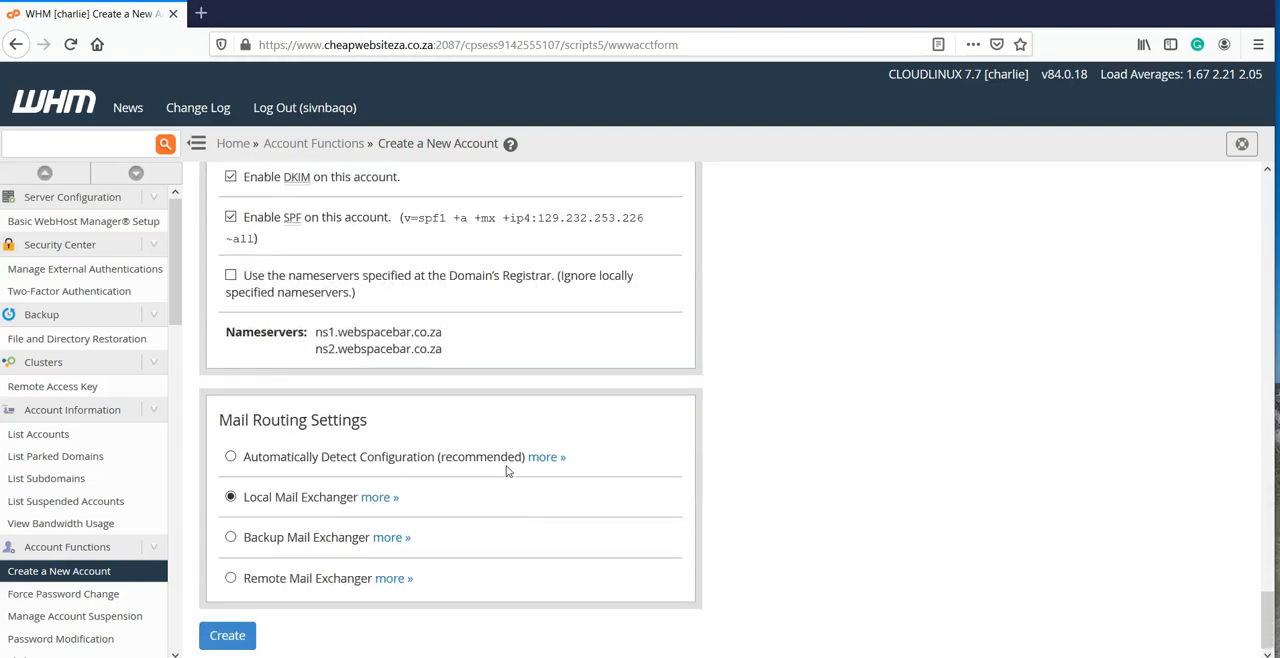
{"action": "left_click", "coordinate": [228, 636]}
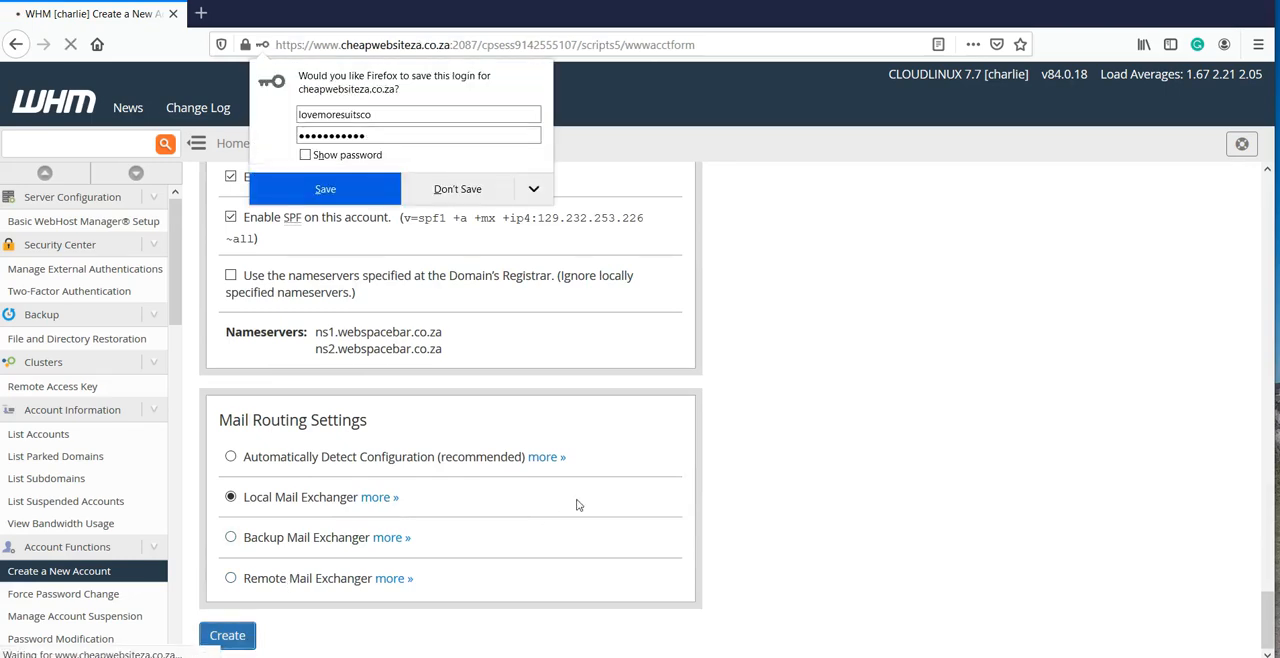
{"action": "left_click", "coordinate": [228, 636]}
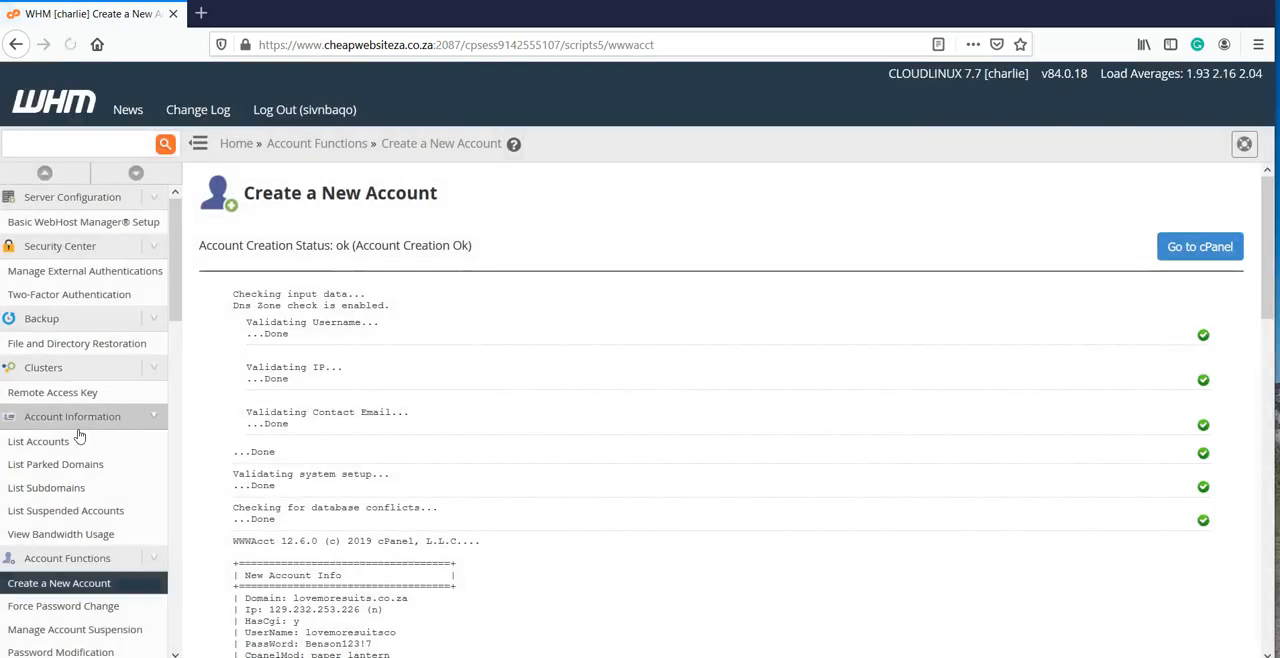
Return to List Accounts to confirm lovemoresults.co.za now appears
{"action": "left_click", "coordinate": [38, 440]}
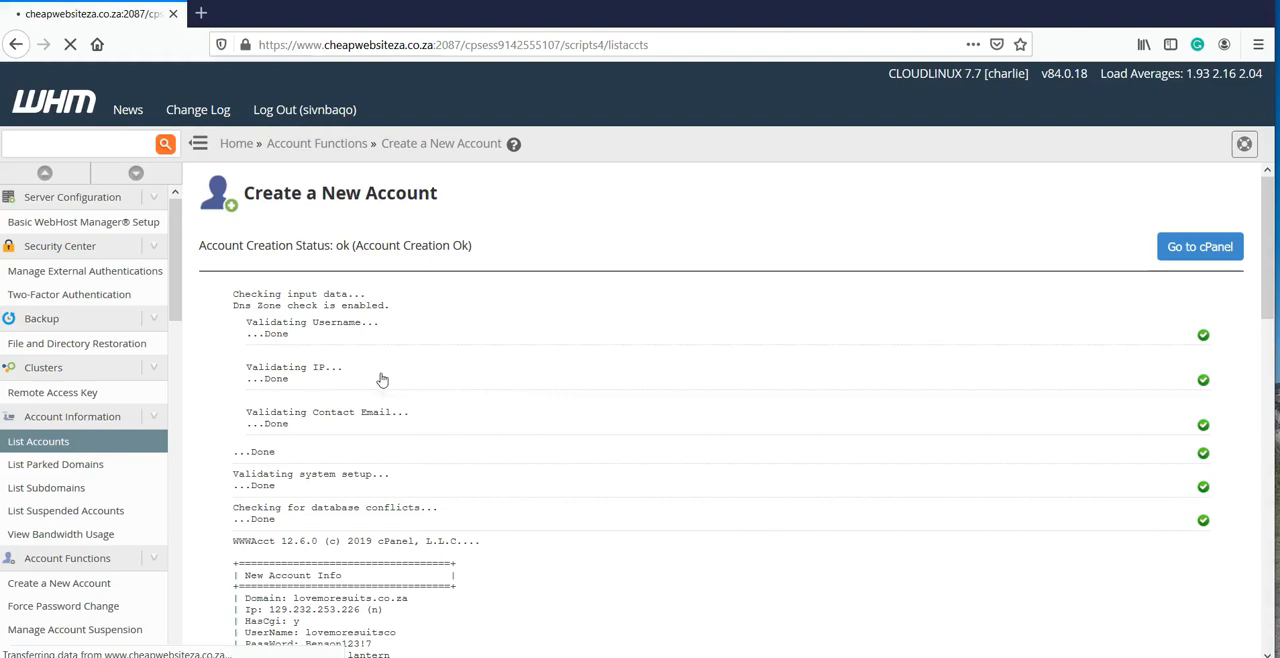
{"action": "left_click", "coordinate": [38, 440]}
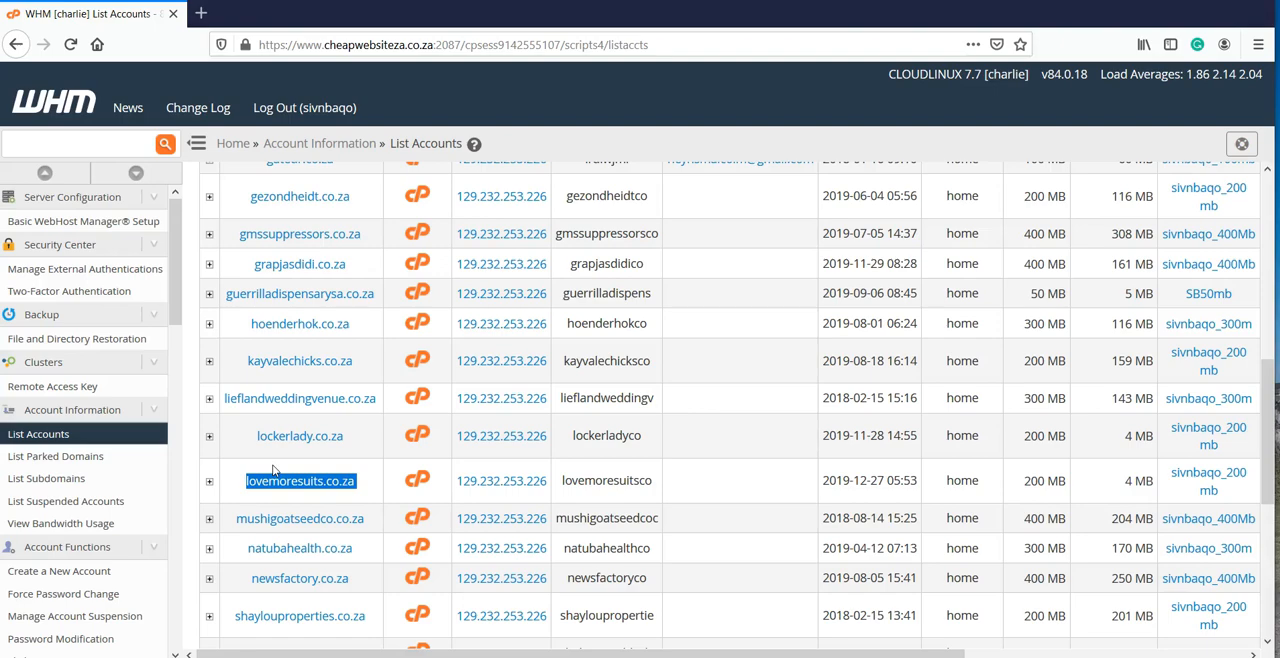
{"action": "mouse_move", "coordinate": [536, 588]}
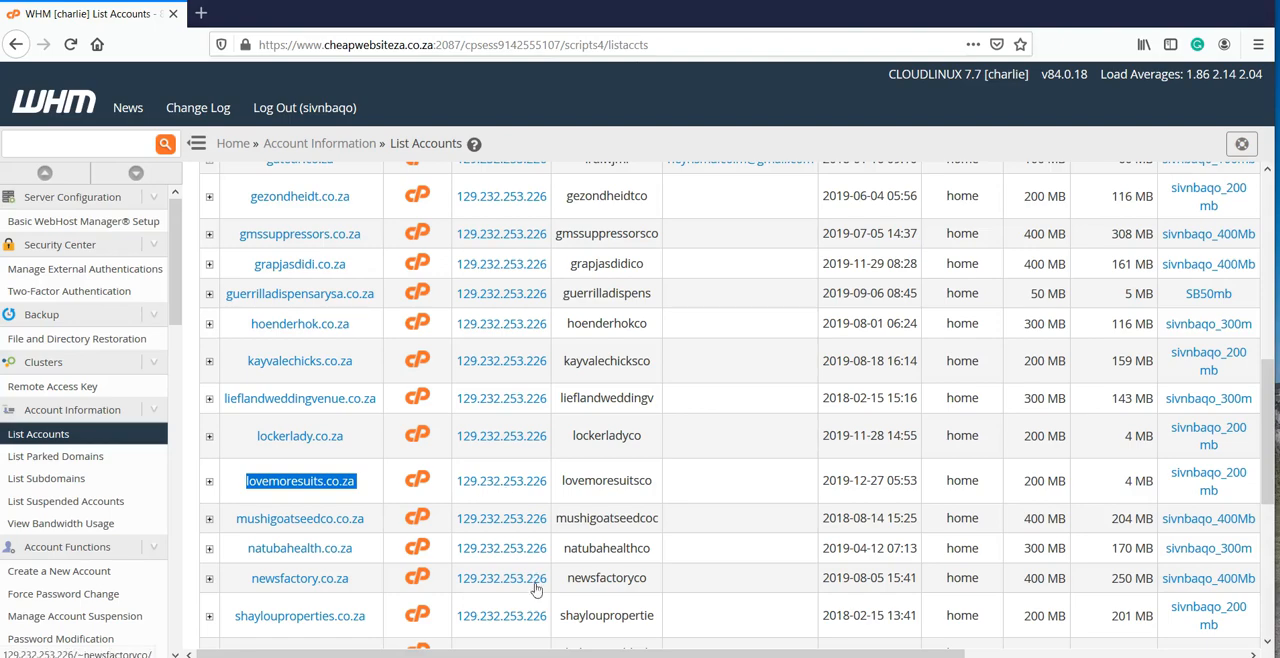